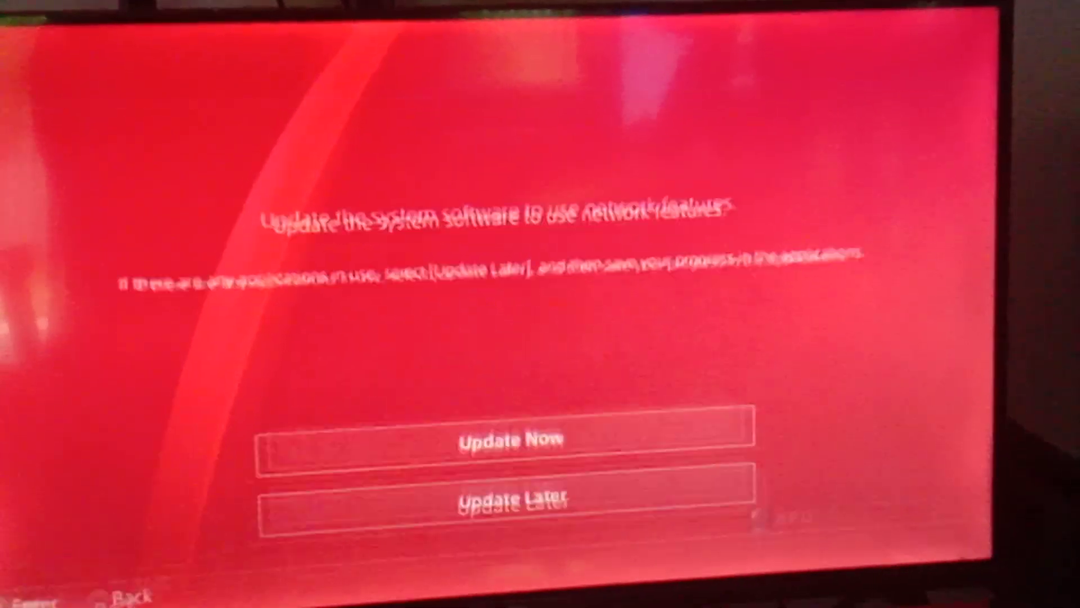
- Choose Update Now so the System Software Update offers version 10.50
{"action": "left_click", "coordinate": [509, 439]}
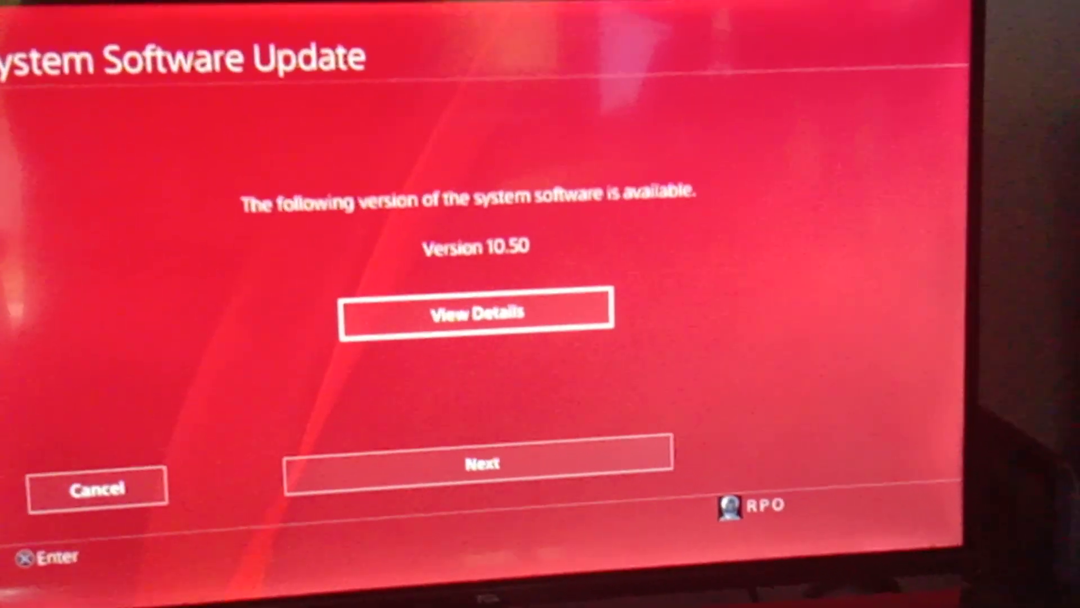
{"action": "left_click", "coordinate": [481, 459]}
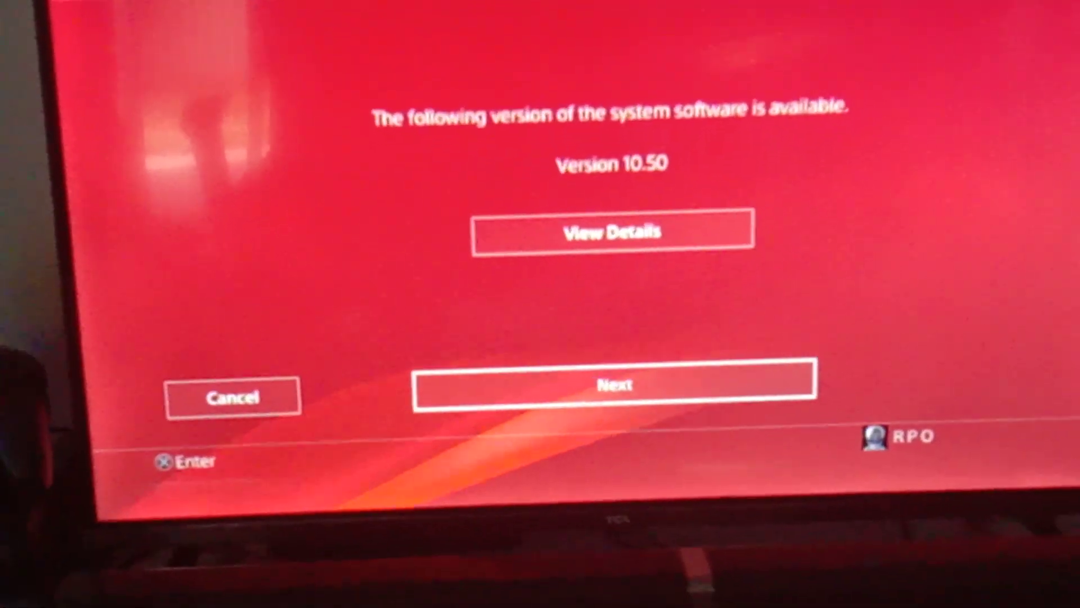
- Confirm and begin installing version 10.50 until the Update Your Profile welcome appears
{"action": "left_click", "coordinate": [614, 382]}
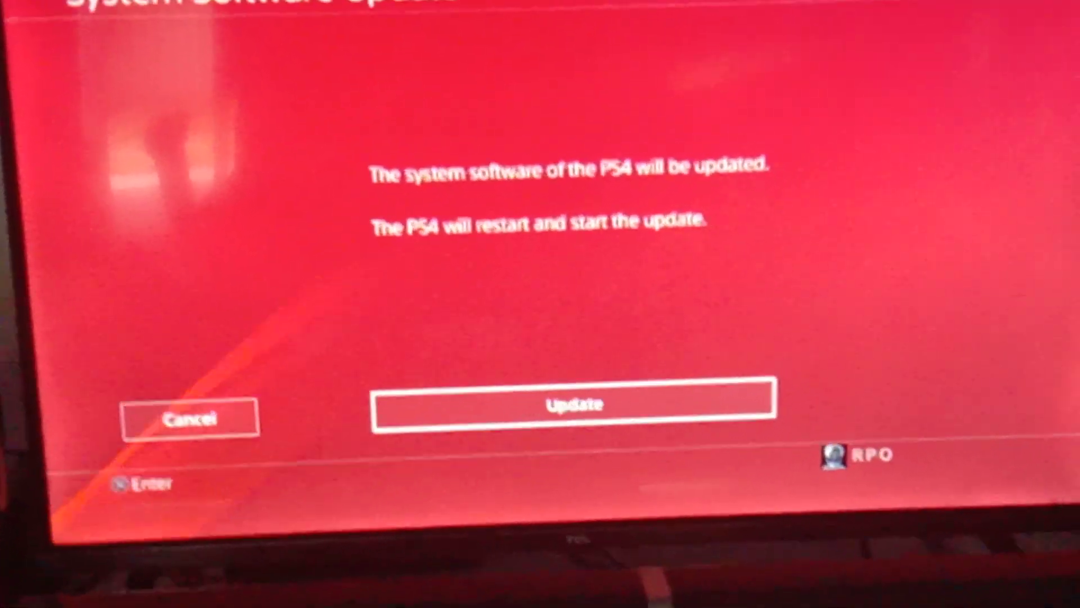
{"action": "left_click", "coordinate": [575, 402]}
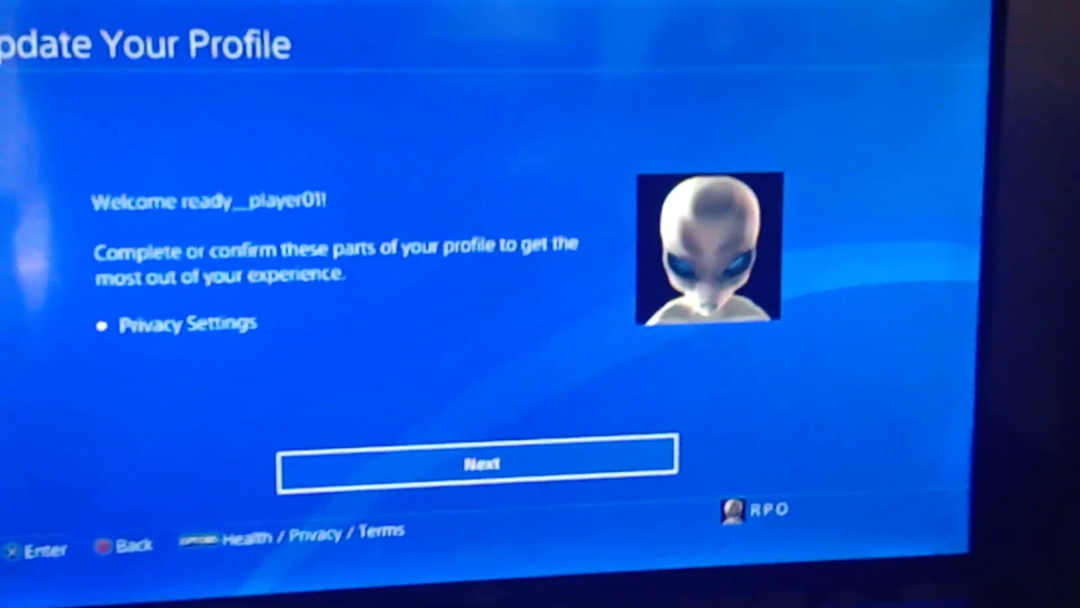
- Continue from the welcome prompt to the Gaming | Media privacy list
{"action": "left_click", "coordinate": [484, 461]}
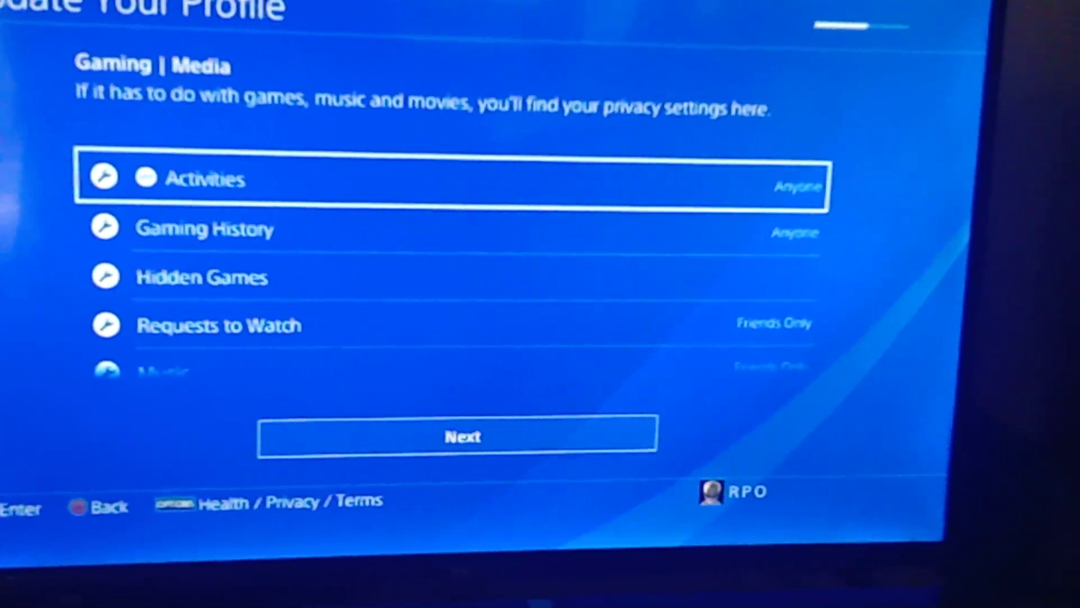
- Bring up the Activities visibility options, currently set to Anyone
{"action": "left_click", "coordinate": [207, 179]}
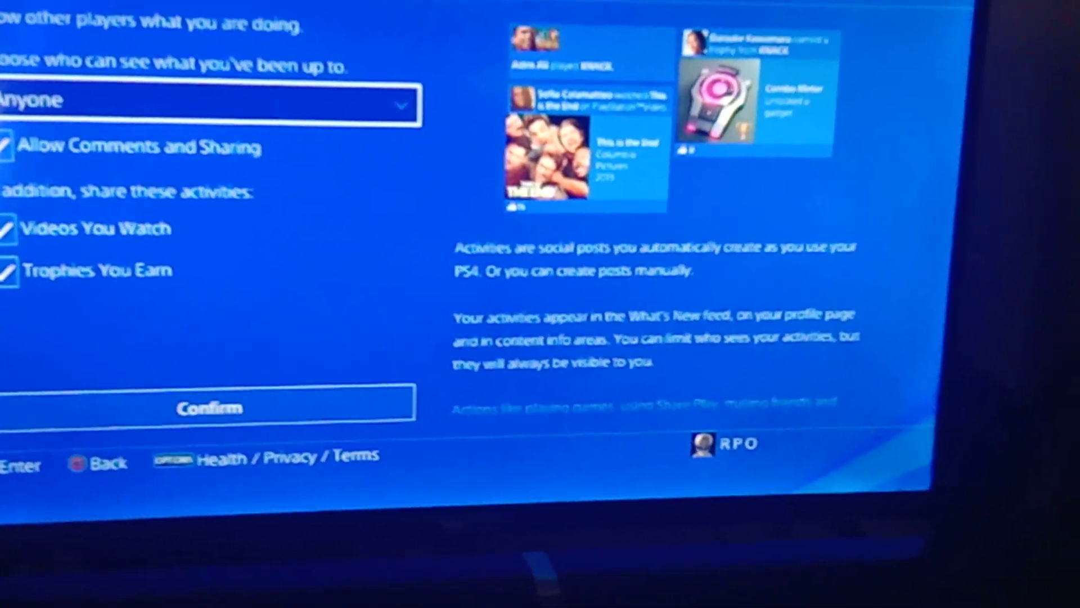
- Keep Activities visible to Anyone and confirm, reaching Friends | Connections
{"action": "left_click", "coordinate": [207, 103]}
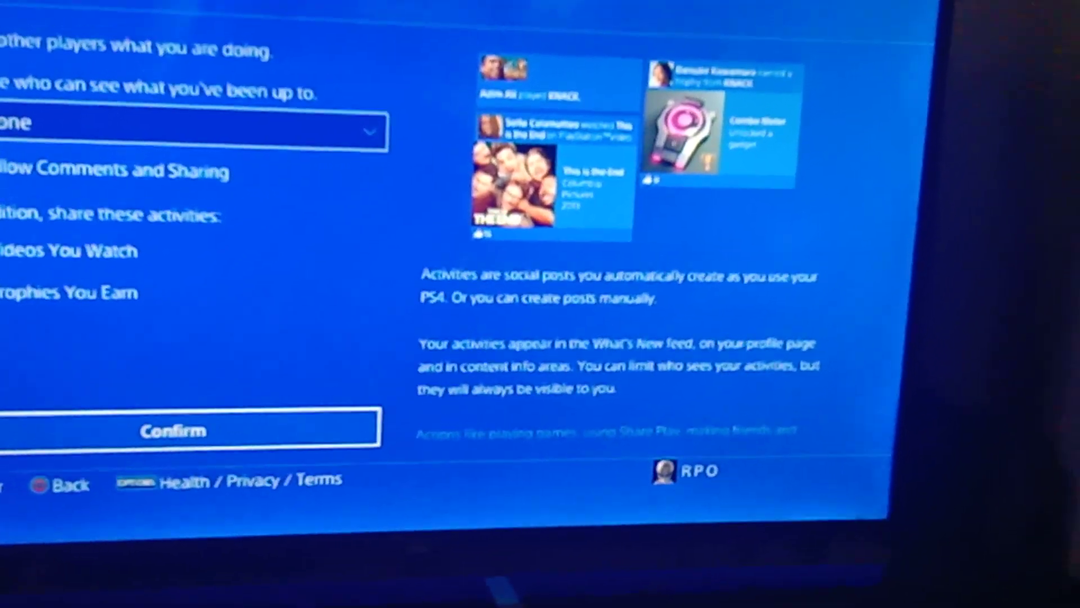
{"action": "left_click", "coordinate": [173, 431]}
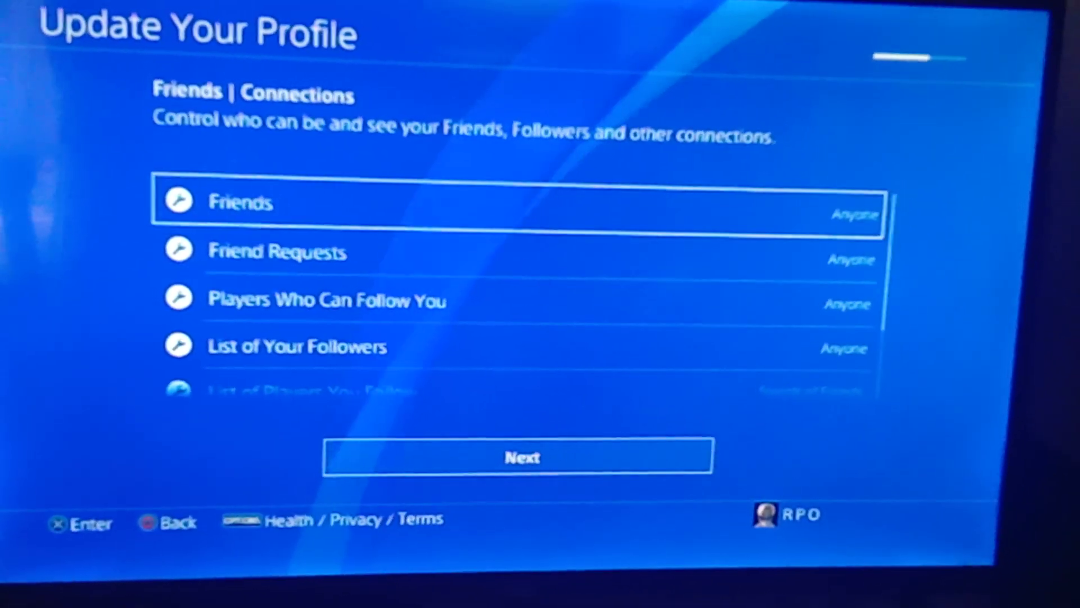
- Browse the Friends | Connections entries unchanged and continue to Personal Info | Messaging
{"action": "key", "text": "down"}
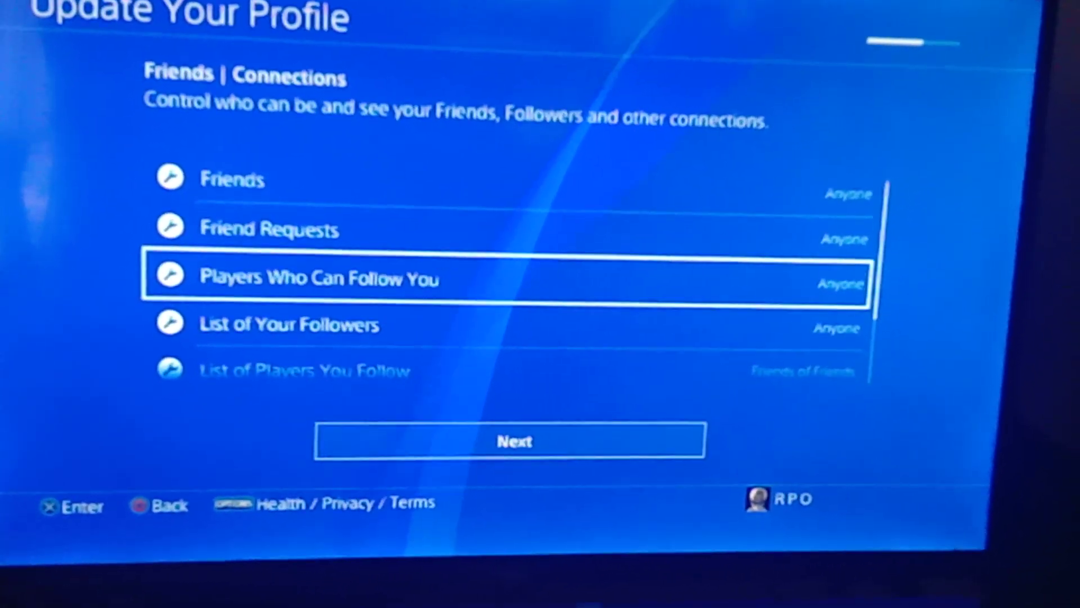
{"action": "key", "text": "up"}
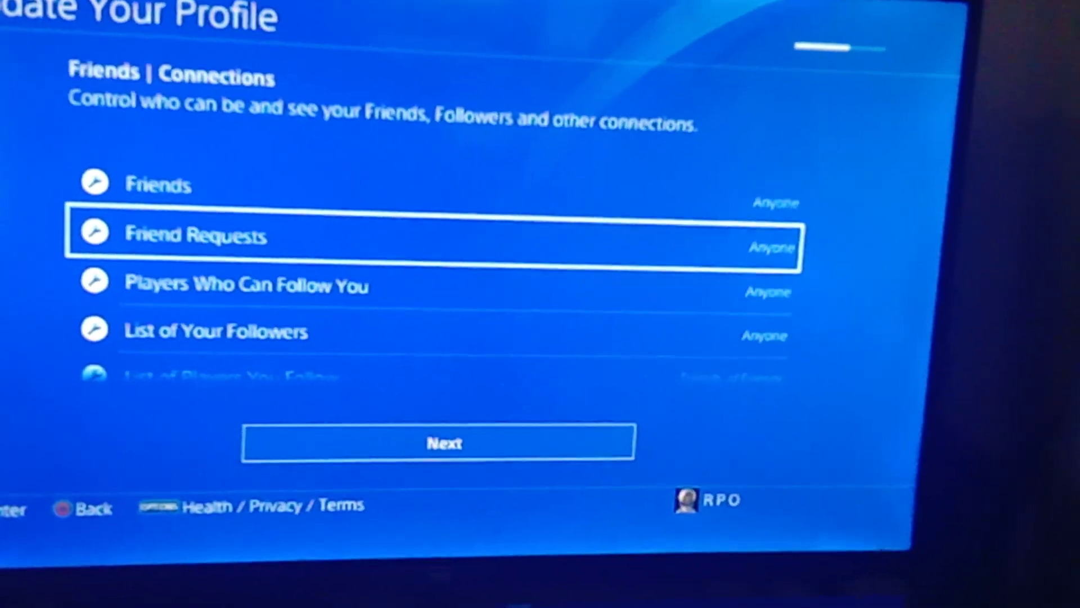
{"action": "scroll", "scroll_direction": "down", "scroll_amount": 3}
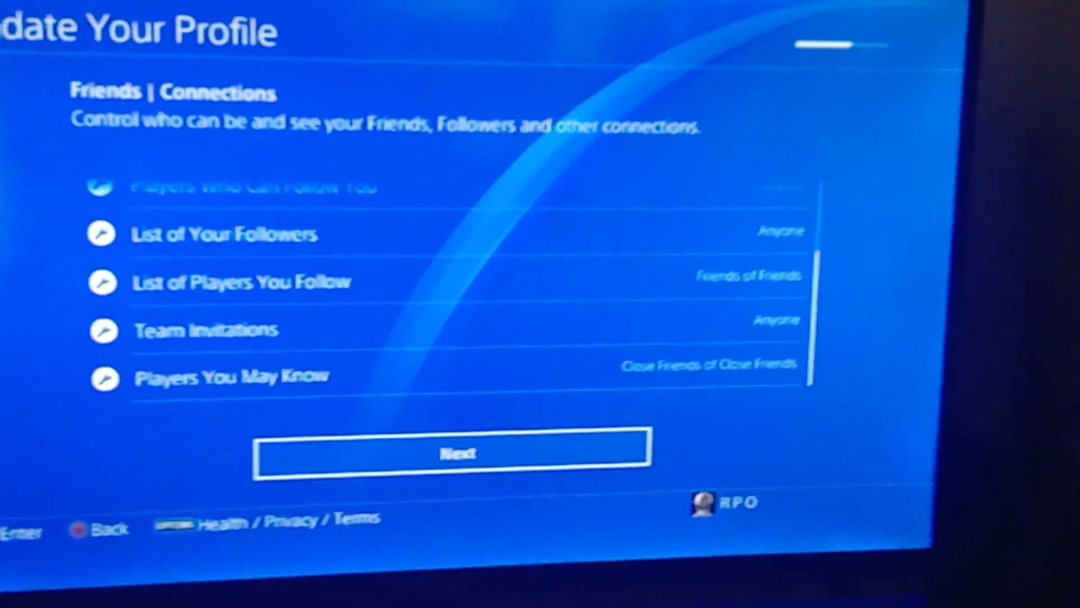
{"action": "left_click", "coordinate": [453, 452]}
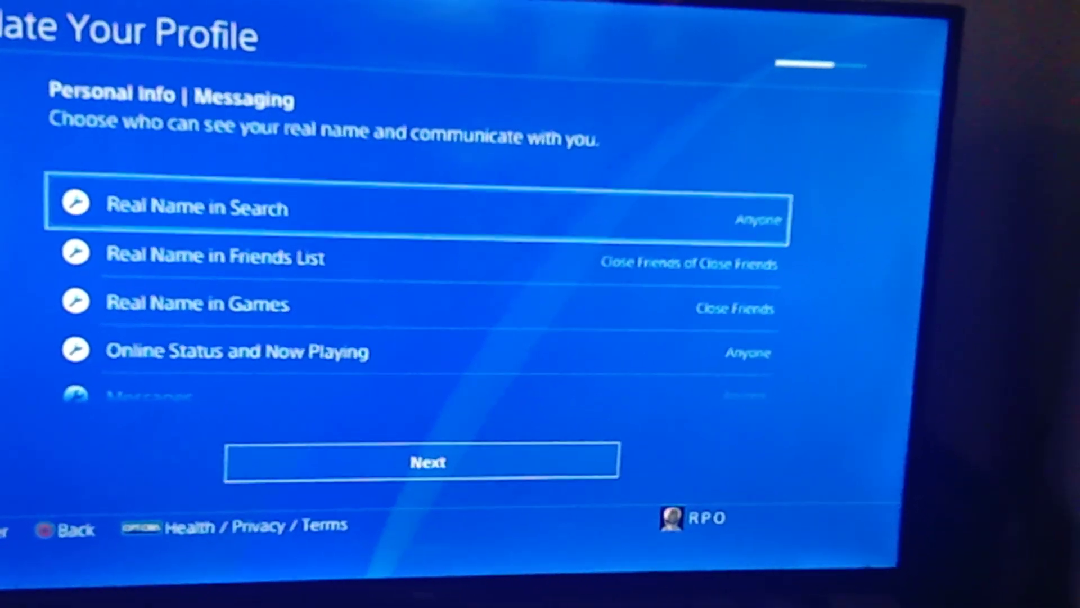
- Leave Personal Info | Messaging options unchanged and continue to PlayStation Stars privacy
{"action": "scroll", "scroll_direction": "down", "scroll_amount": 3}
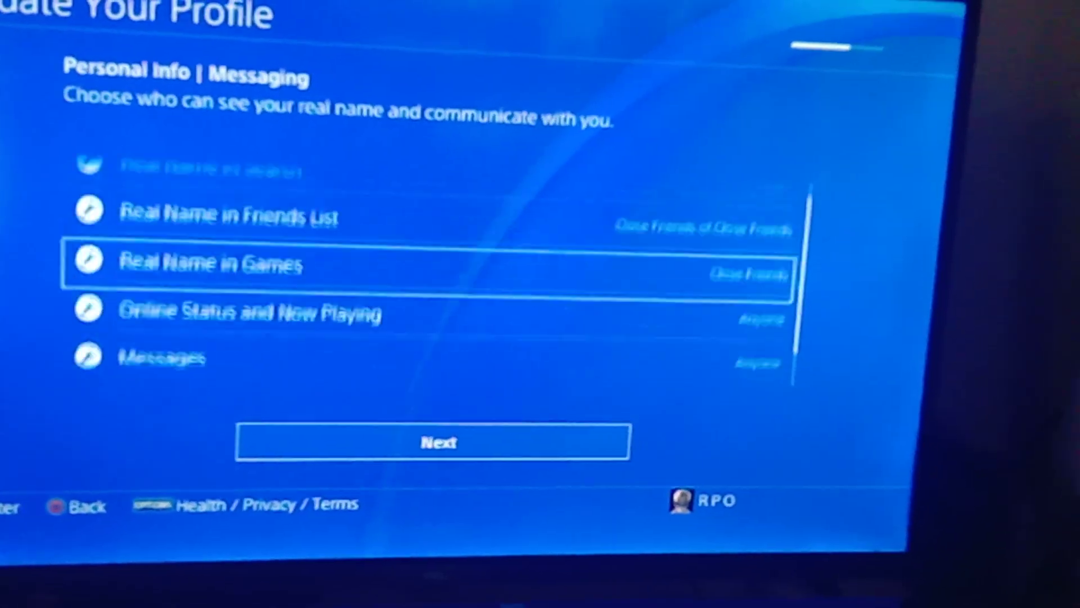
{"action": "key", "text": "Down"}
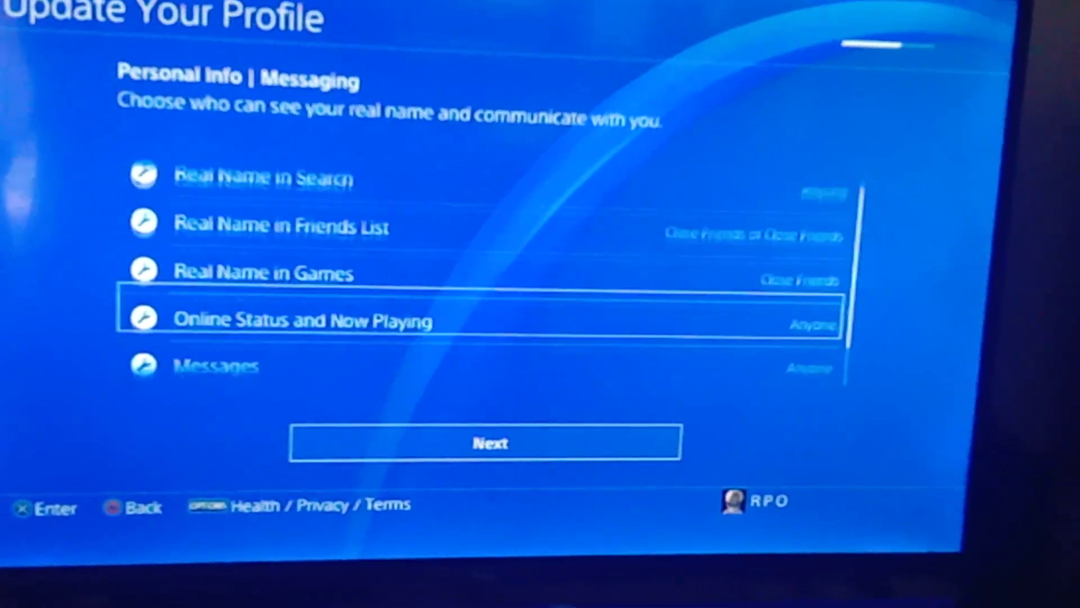
{"action": "scroll", "scroll_direction": "down", "scroll_amount": 3}
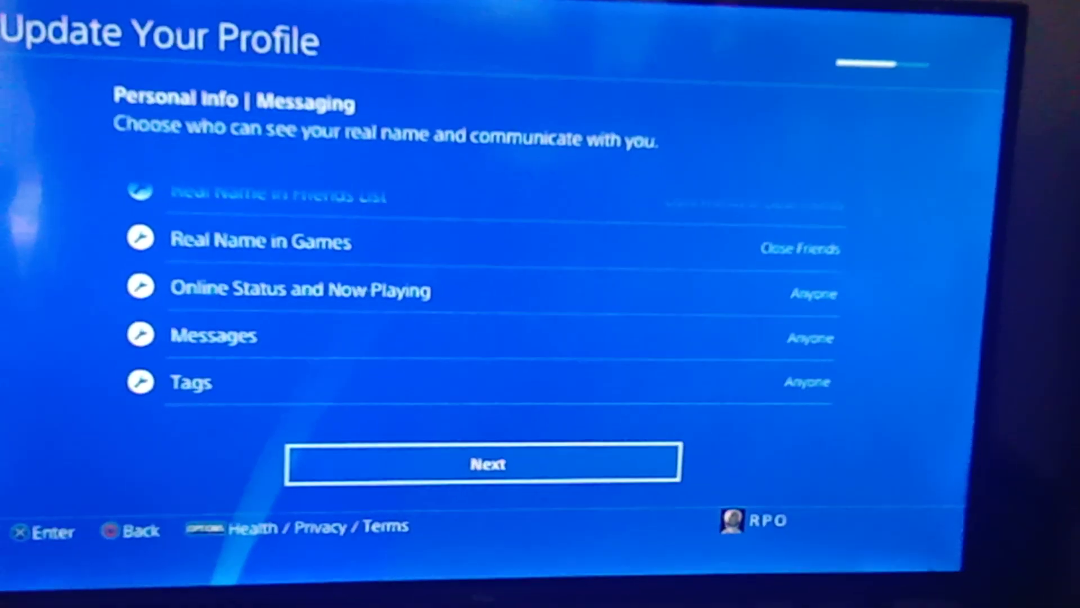
{"action": "left_click", "coordinate": [484, 462]}
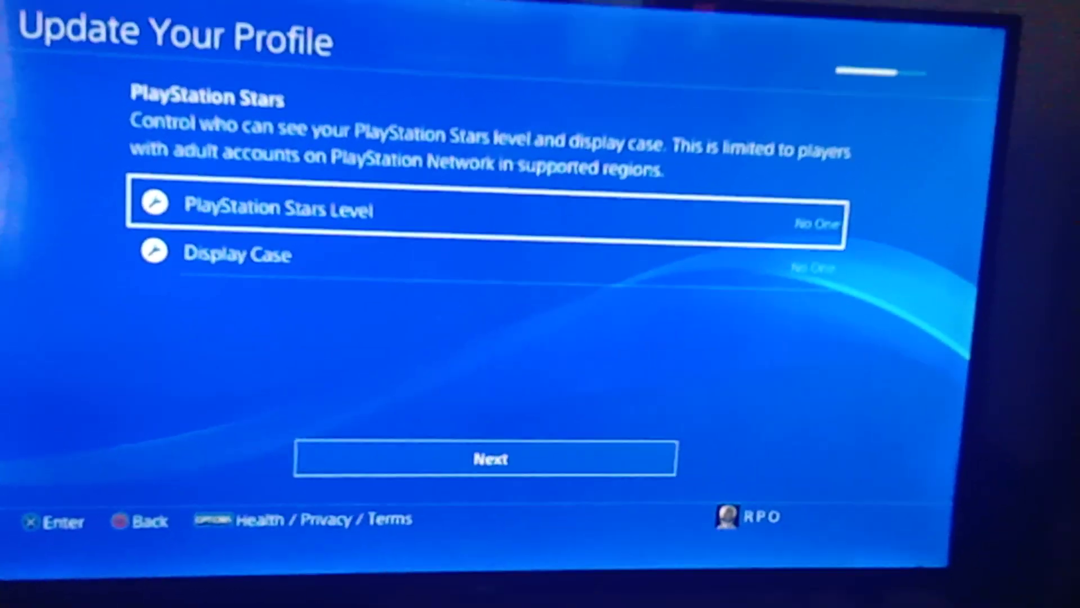
- Set PlayStation Stars Level visibility to Anyone
{"action": "left_click", "coordinate": [483, 211]}
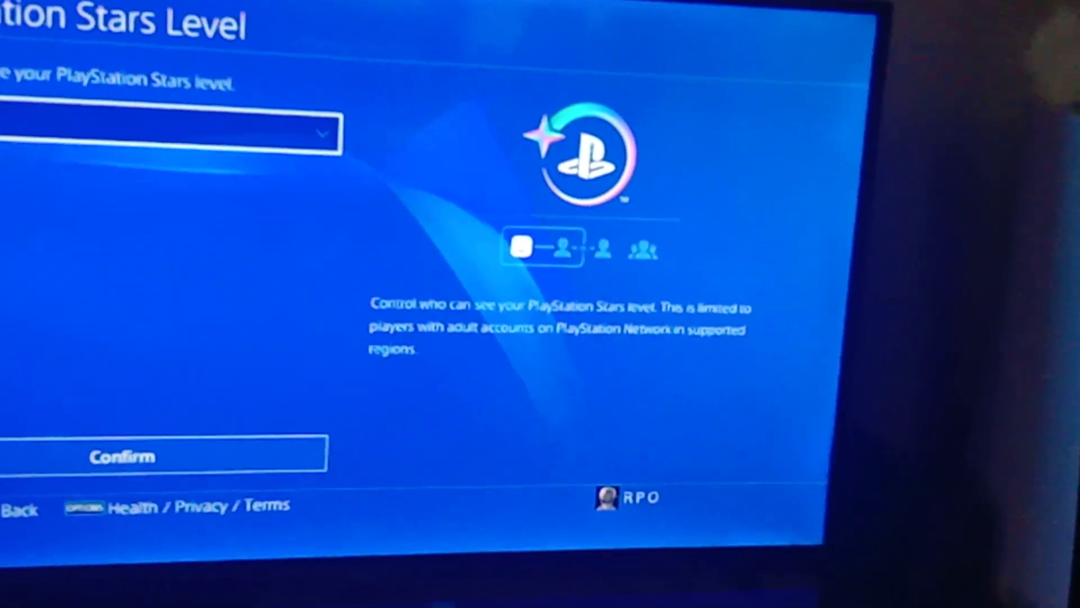
{"action": "left_click", "coordinate": [166, 133]}
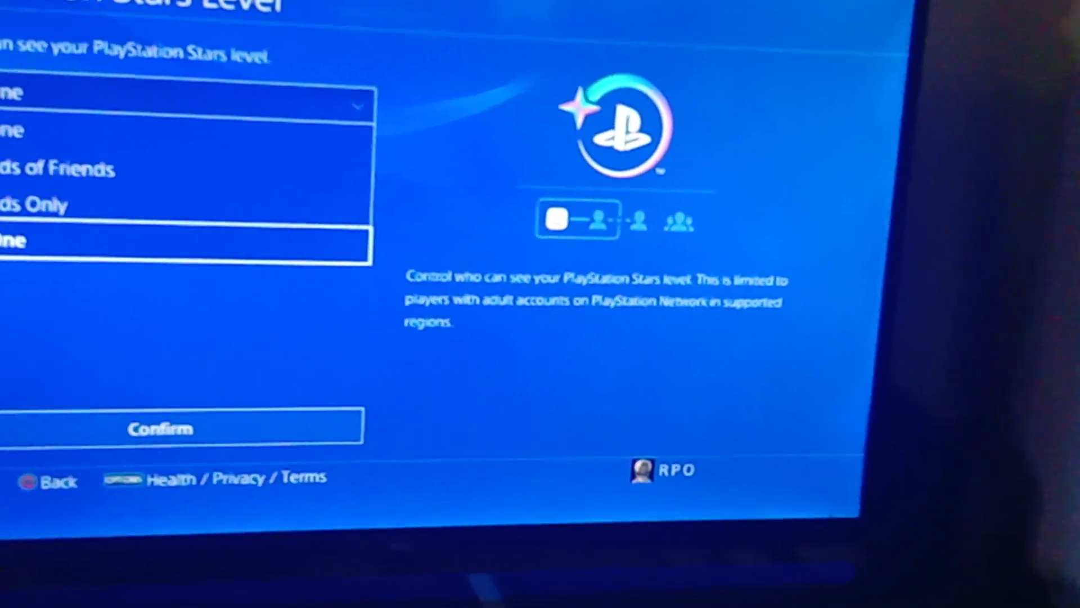
{"action": "left_click", "coordinate": [186, 104]}
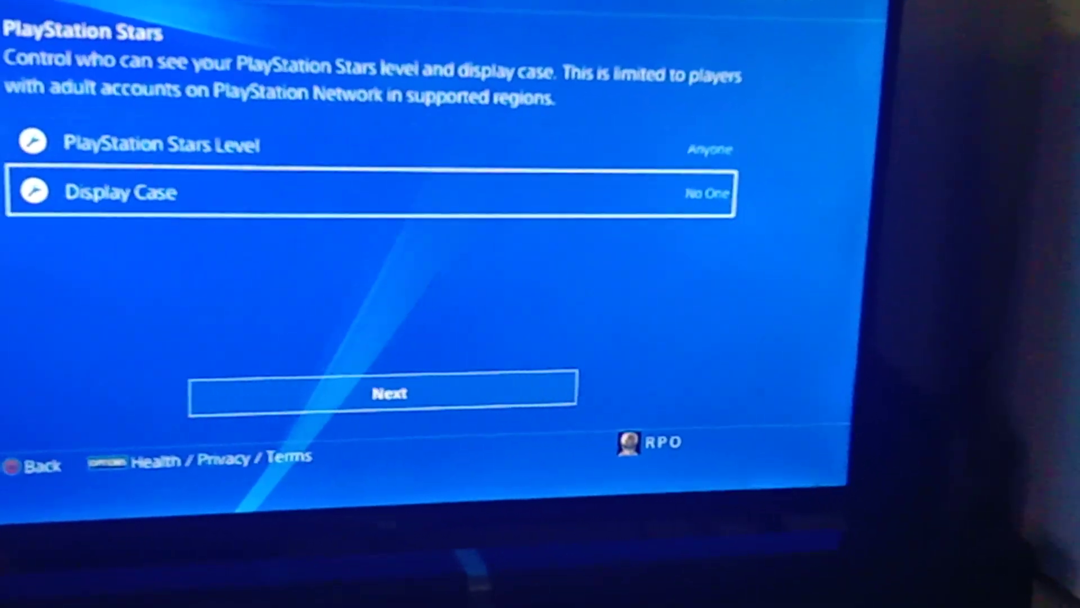
- Set Display Case visibility to Anyone and finish the profile update
{"action": "left_click", "coordinate": [370, 191]}
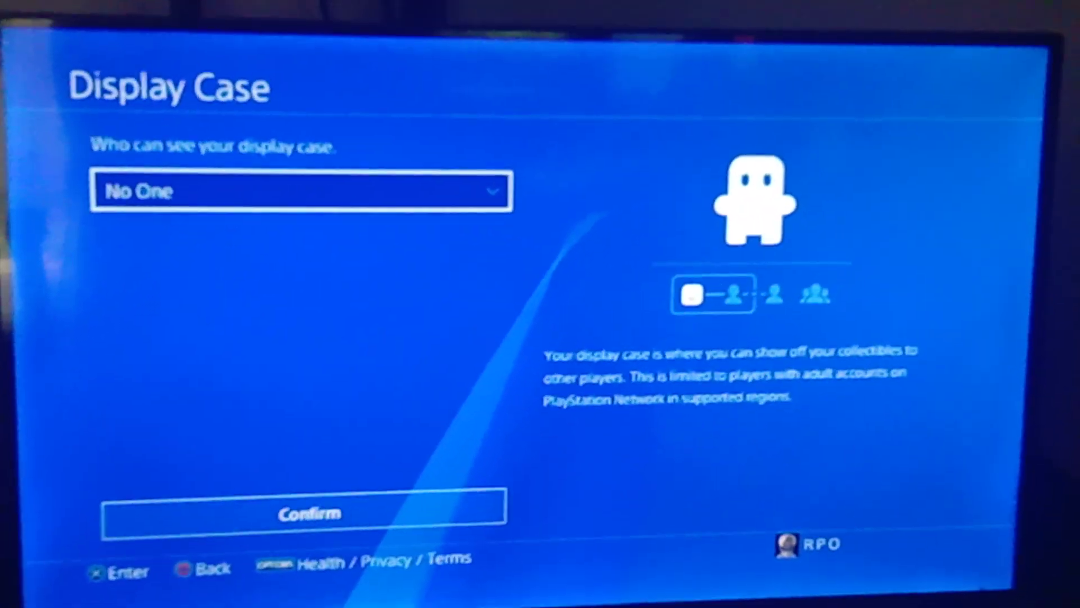
{"action": "left_click", "coordinate": [300, 191]}
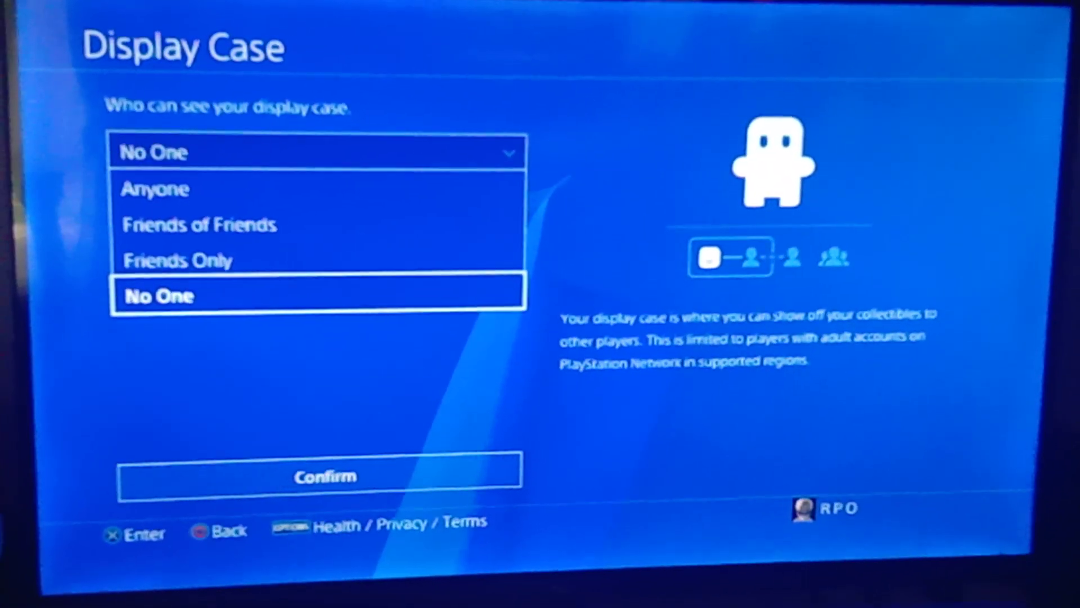
{"action": "left_click", "coordinate": [156, 189]}
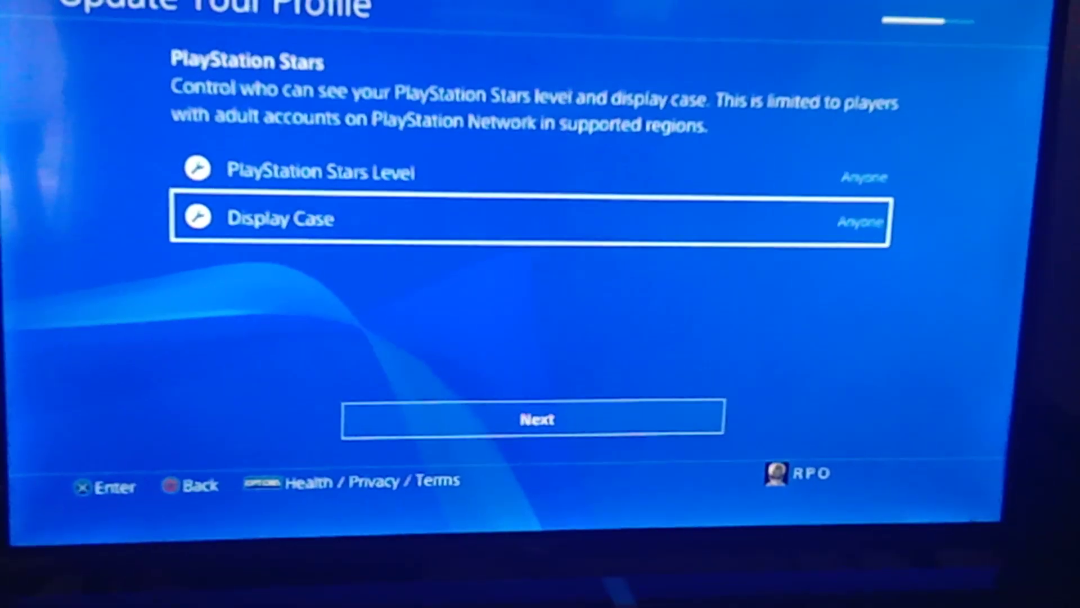
{"action": "left_click", "coordinate": [533, 419]}
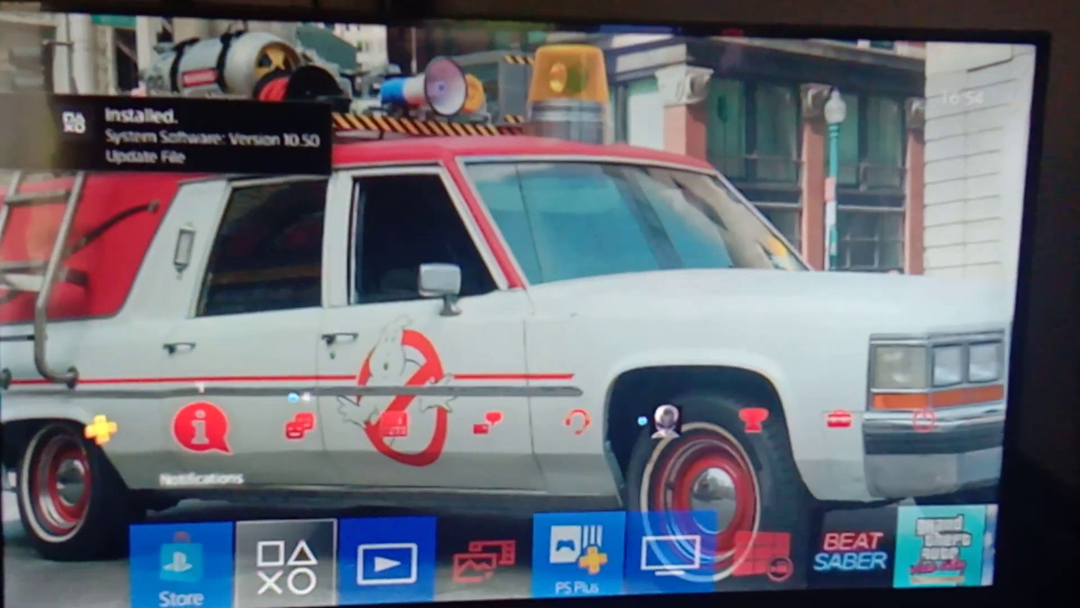
- Go to Notifications to clear the version 10.50 installed notice
{"action": "left_click", "coordinate": [203, 431]}
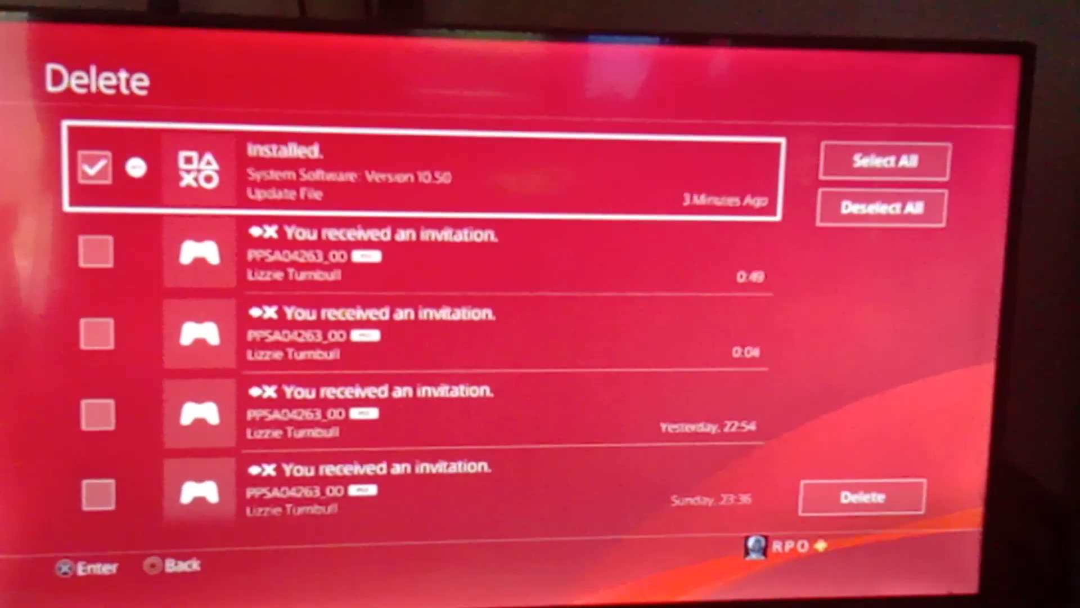
- Delete the selected notifications from the Notifications list
{"action": "left_click", "coordinate": [884, 161]}
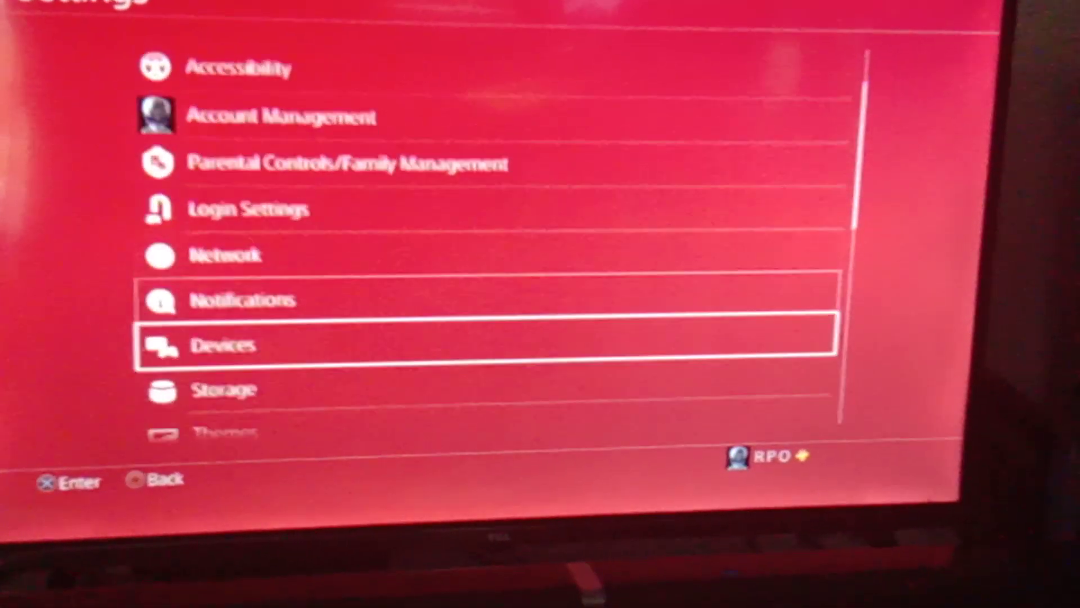
- Scroll the Settings list down to System Software Update
{"action": "scroll", "scroll_direction": "down", "scroll_amount": 3}
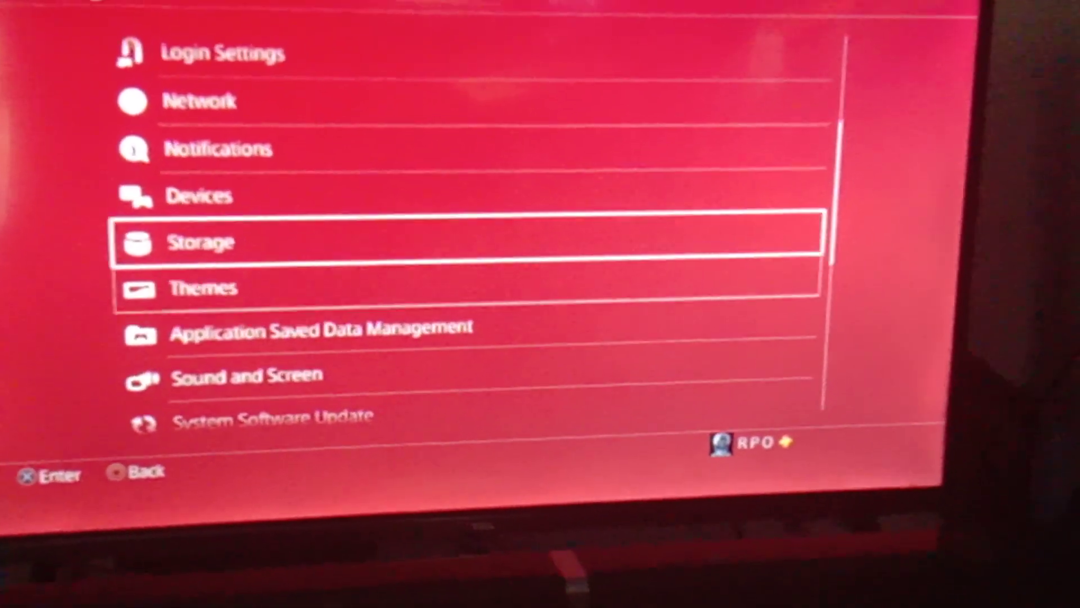